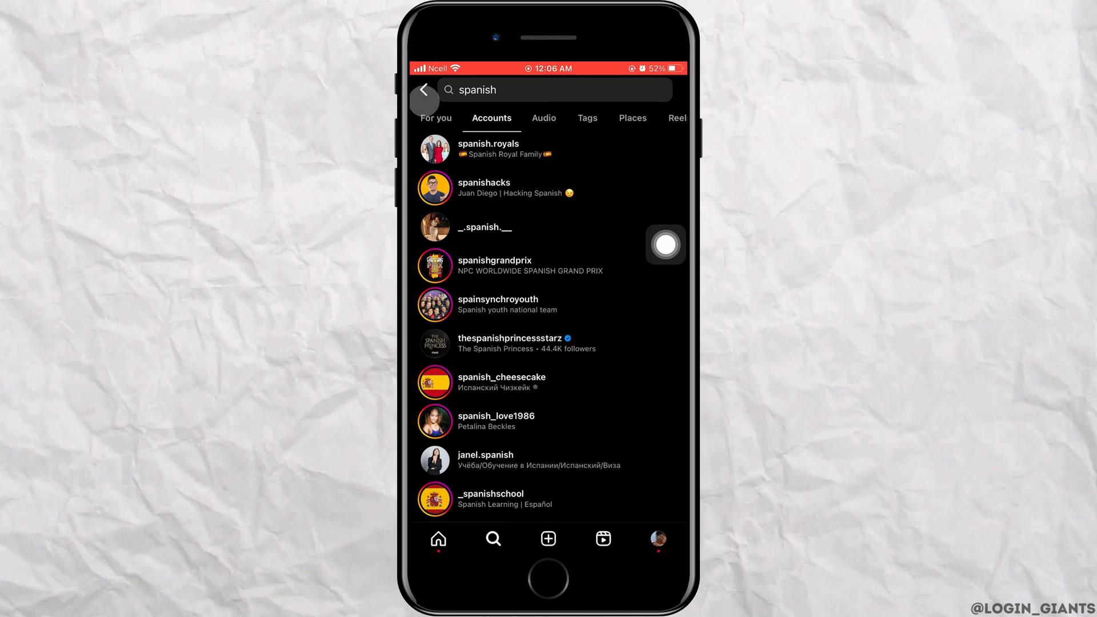
pyautogui.click(485, 459)
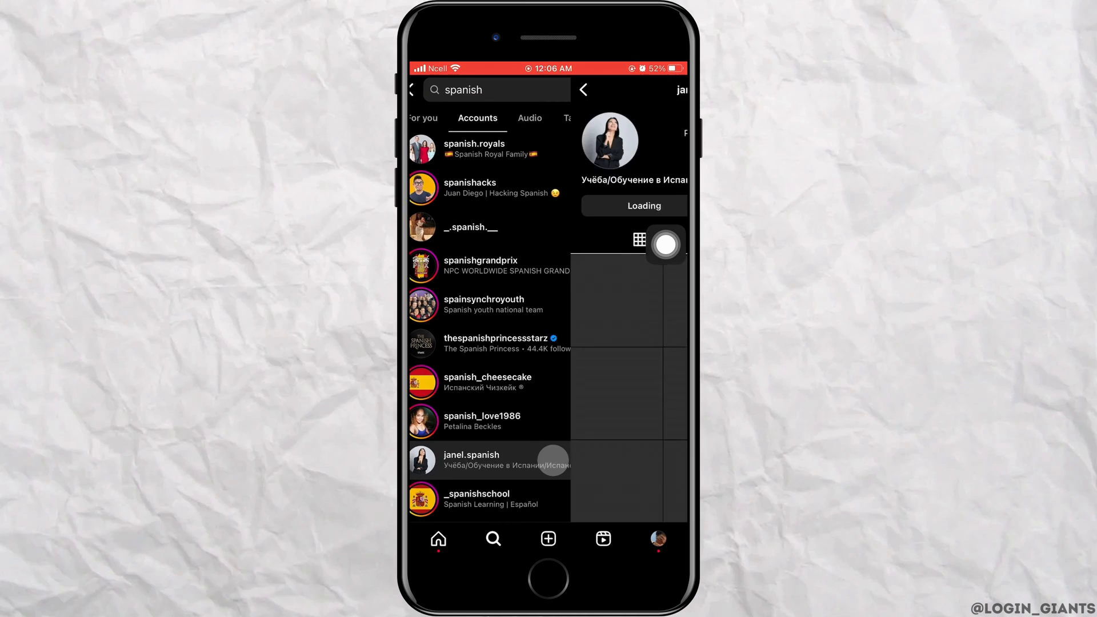
pyautogui.click(470, 461)
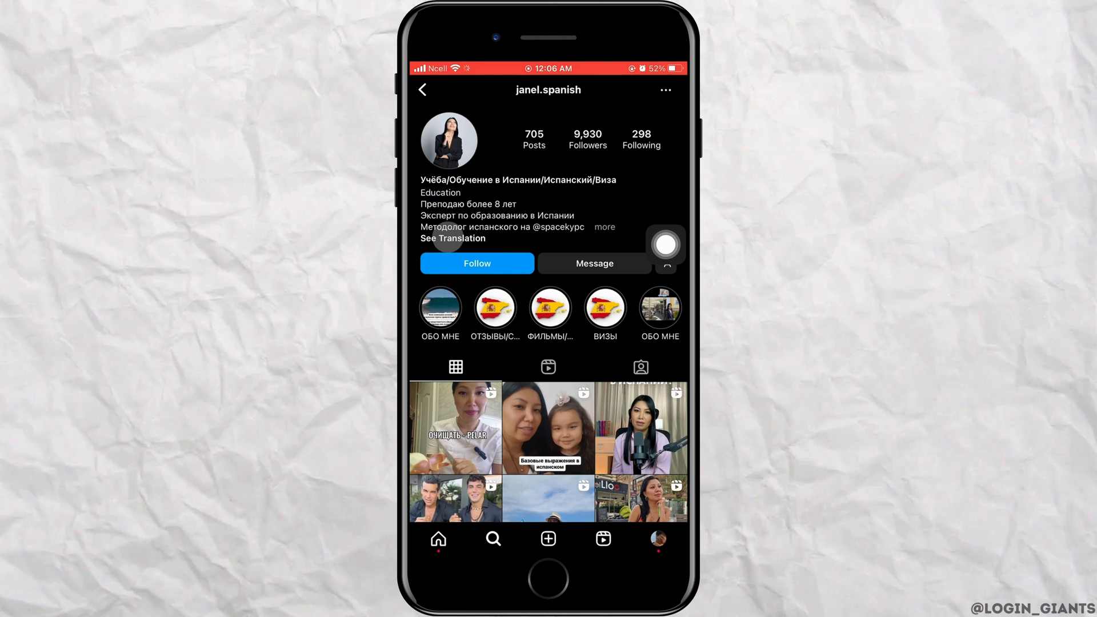
pyautogui.click(452, 238)
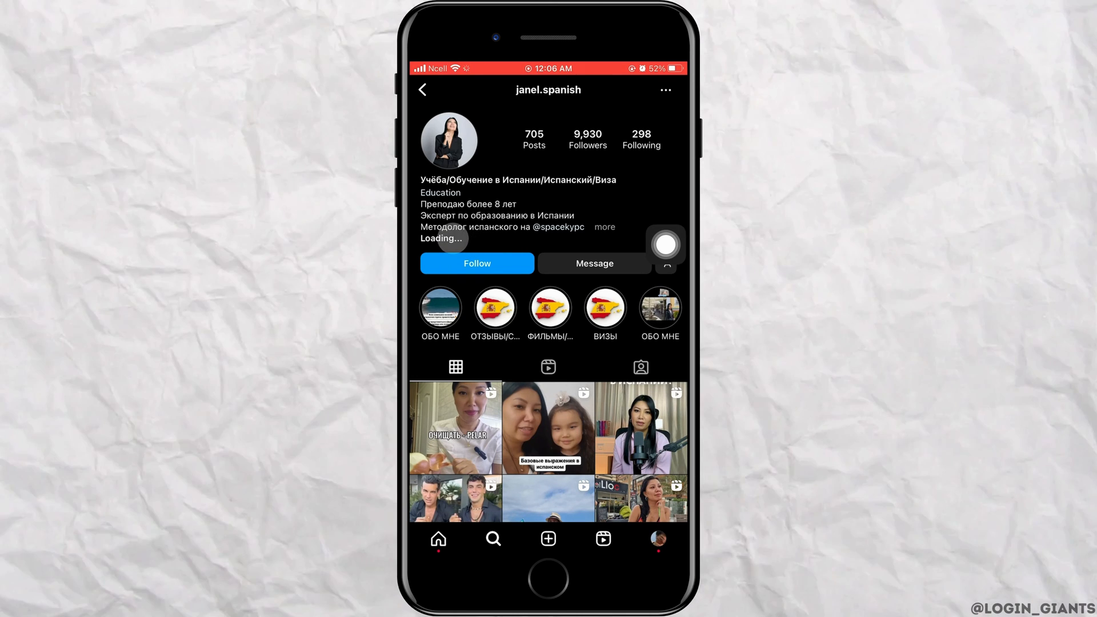